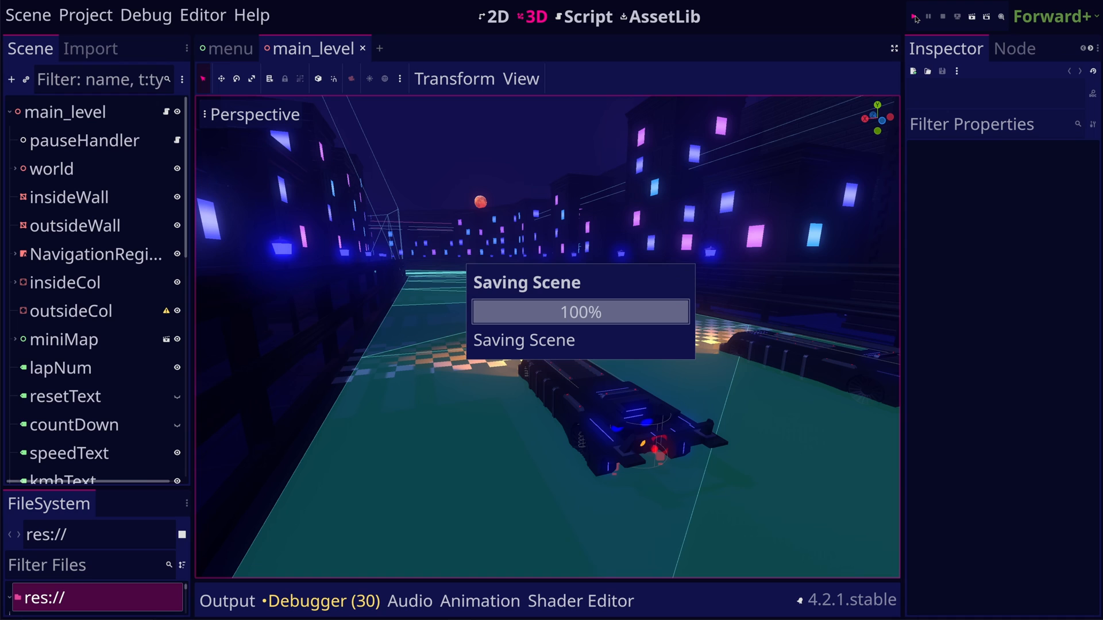
Save main_level and switch to the menu scene with its Play button.
click(914, 16)
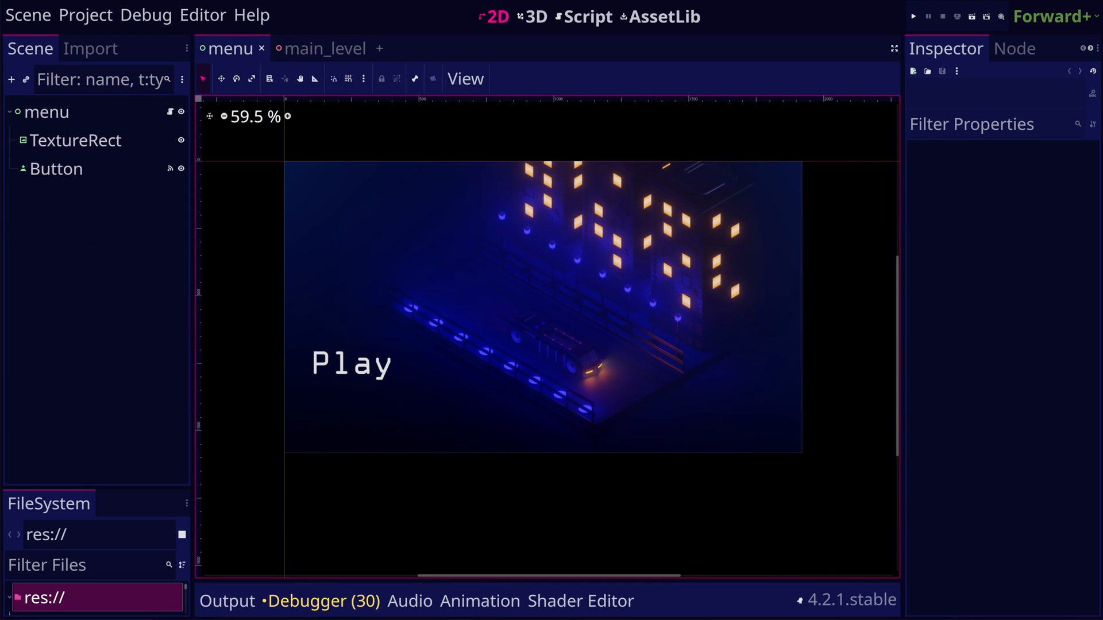
Run the project, choose Select Current to make menu.tscn the main scene, then stop the game.
click(912, 15)
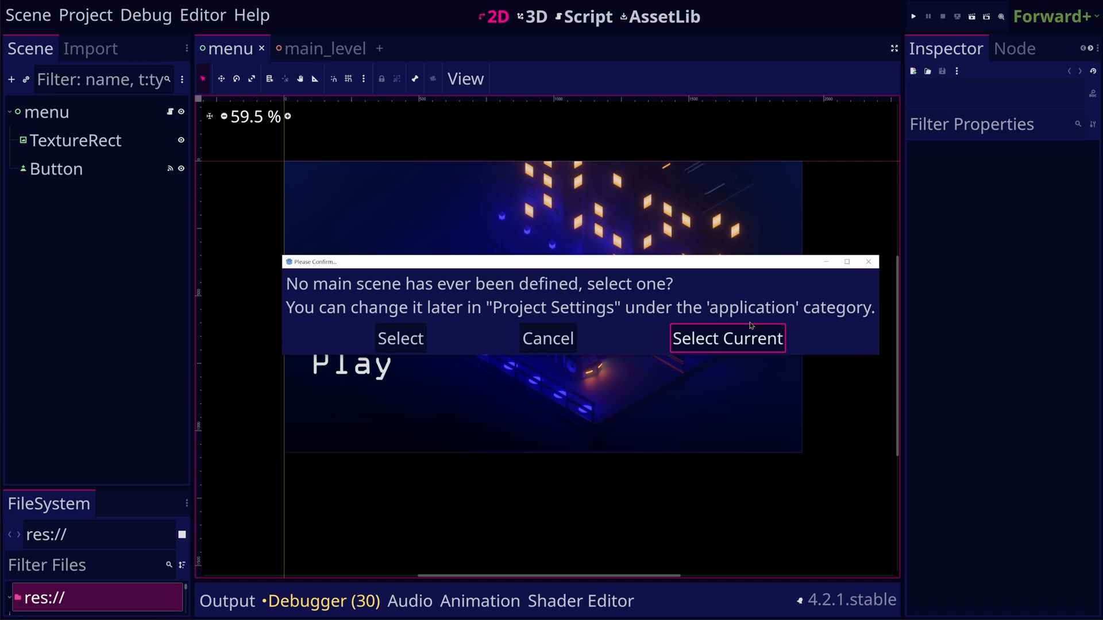
click(726, 338)
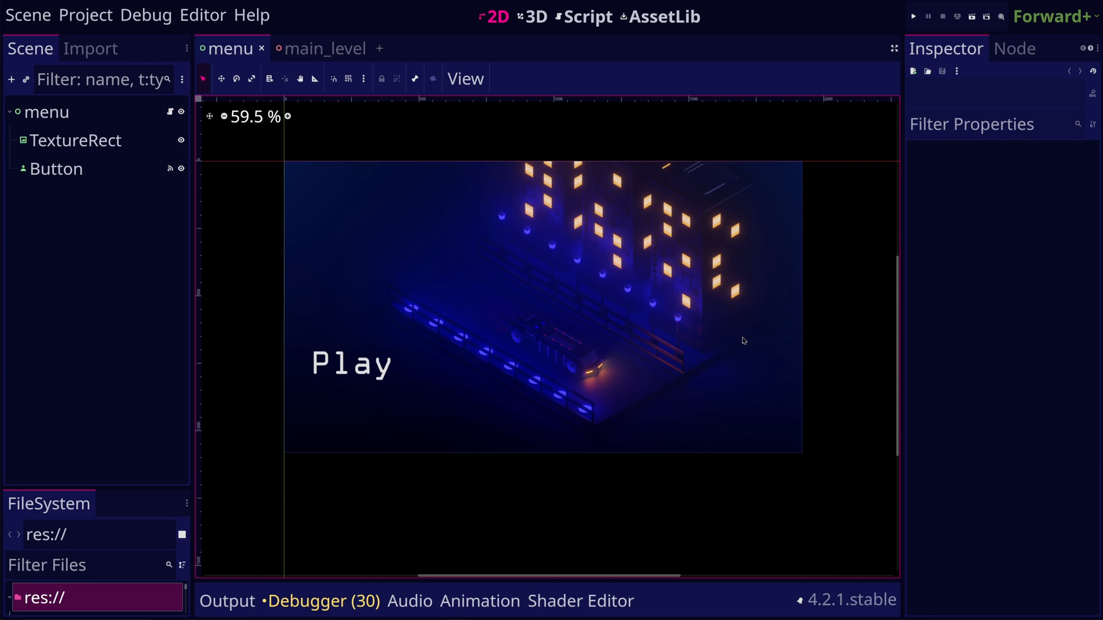
click(913, 15)
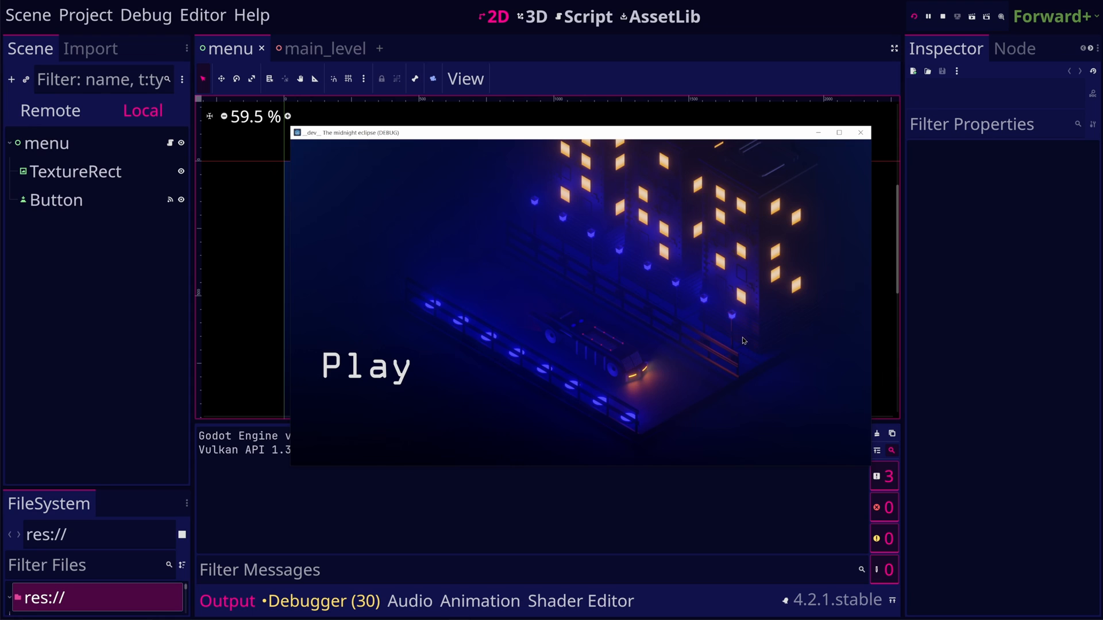
click(942, 15)
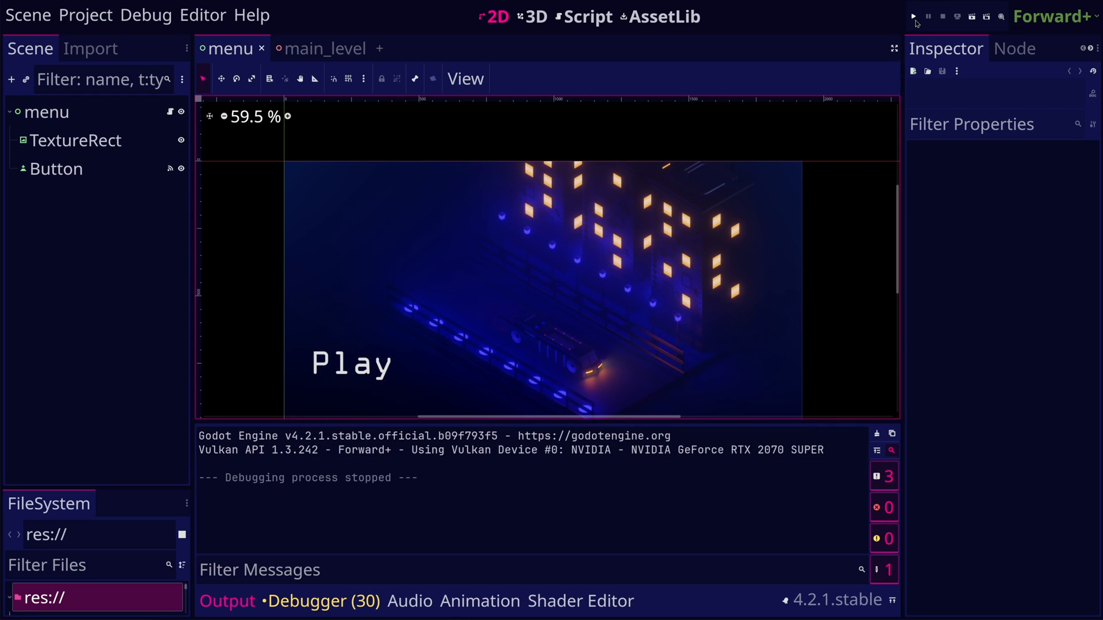
Show Project Settings > Application > Run listing res://menu.tscn as Main Scene.
click(913, 16)
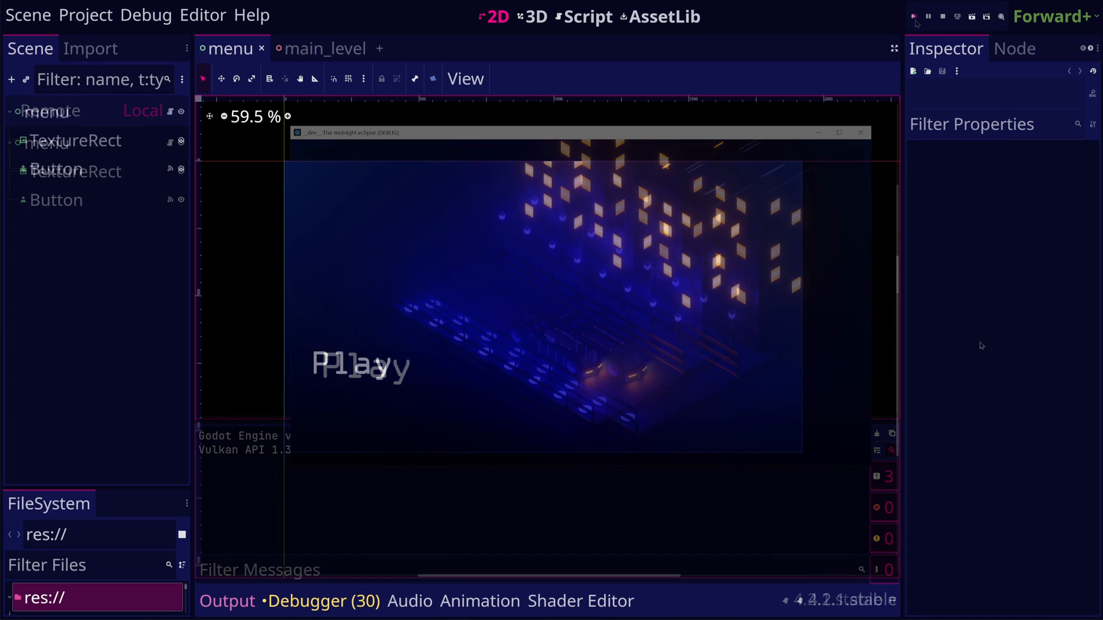
click(943, 16)
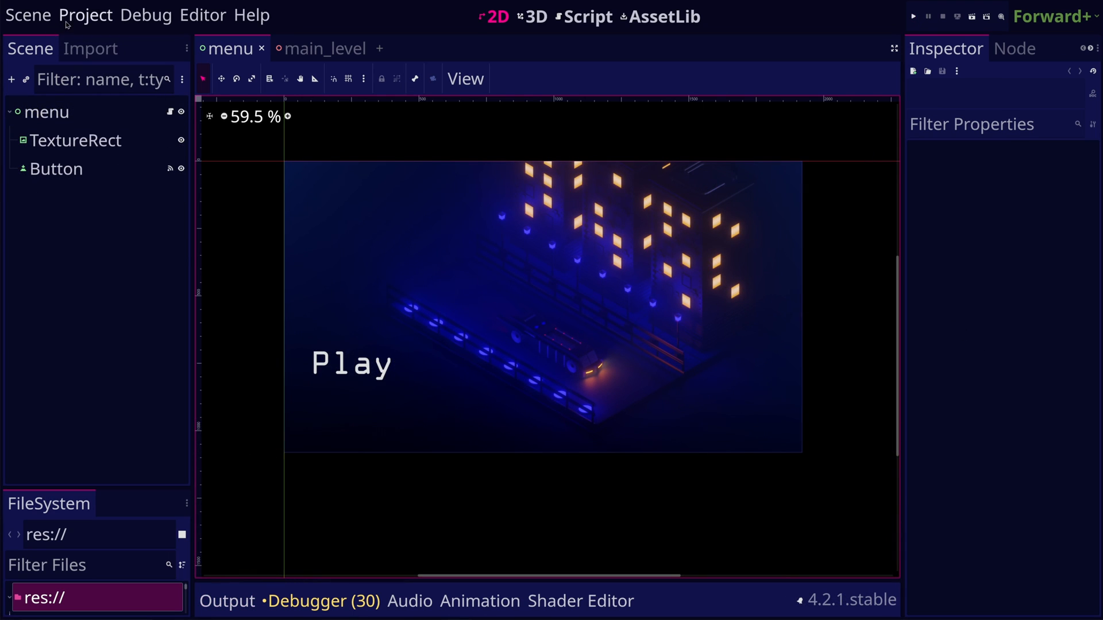
click(85, 15)
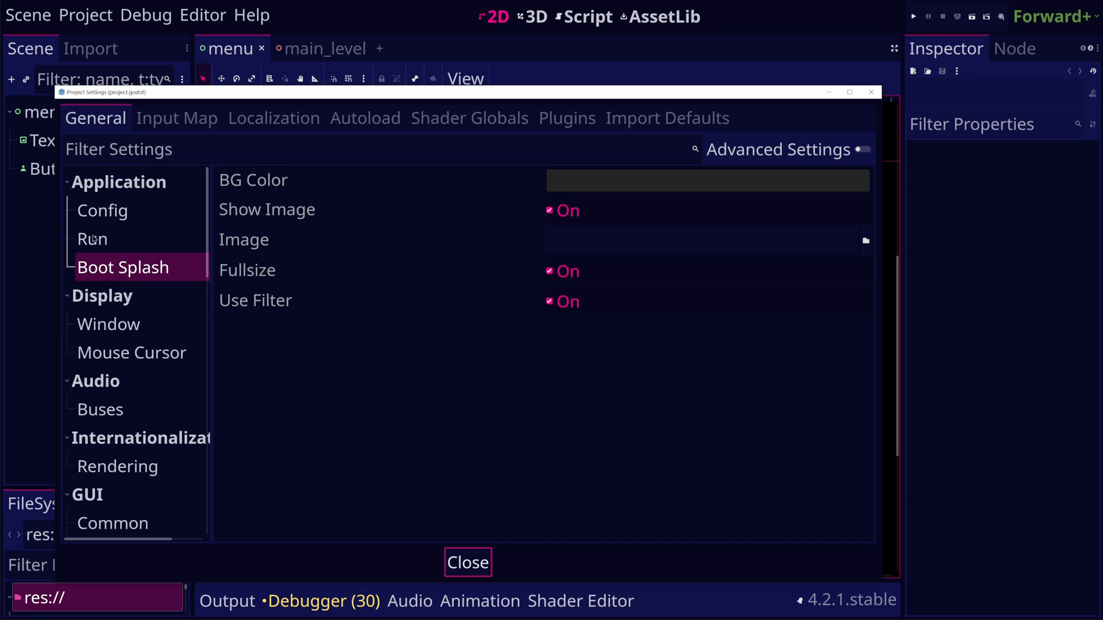
click(92, 239)
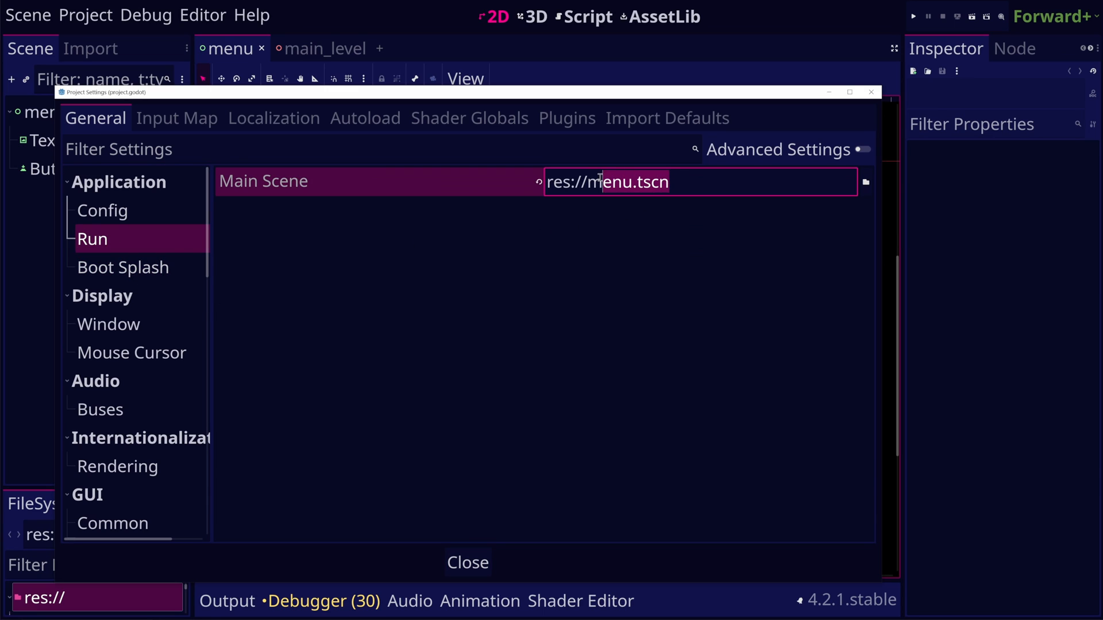